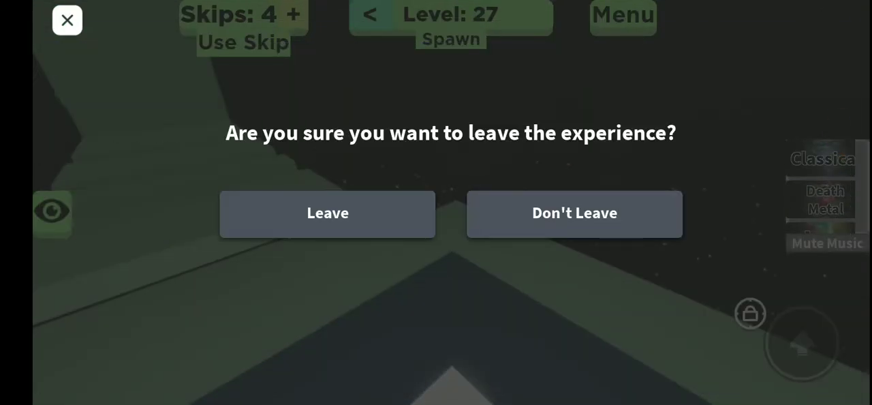
Confirm leaving the obby at level 27 to return to the home feed
{"action": "left_click", "coordinate": [327, 212]}
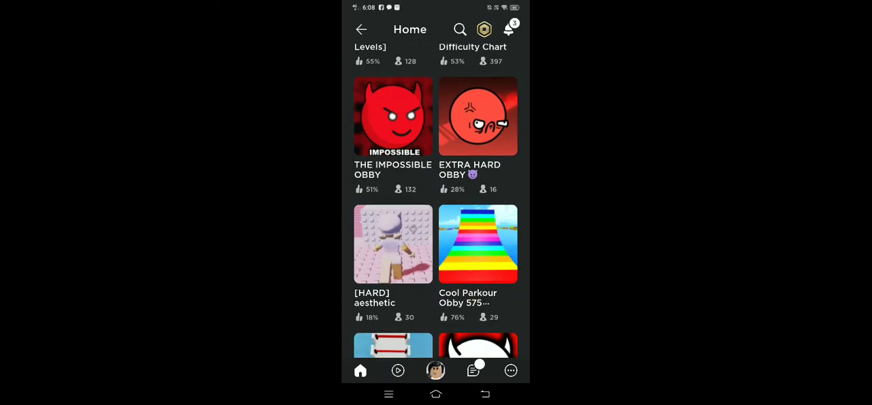
Scroll the feed to Cool Parkour Obby 575 Stages and start playing it
{"action": "scroll", "scroll_direction": "down", "scroll_amount": 3}
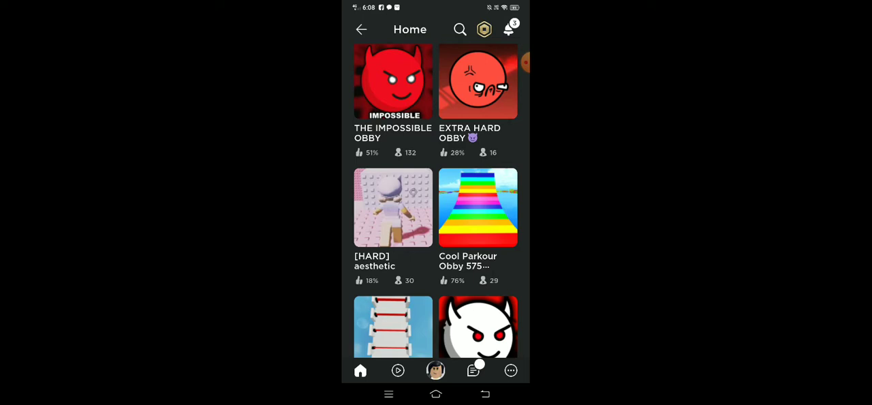
{"action": "left_click", "coordinate": [477, 208]}
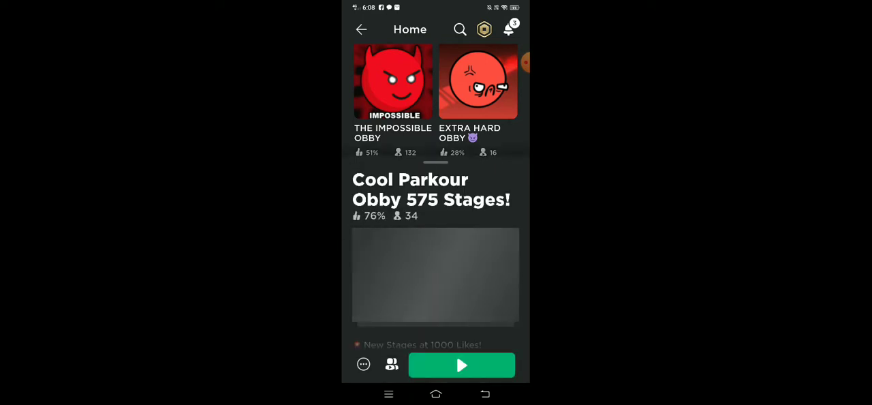
{"action": "left_click", "coordinate": [461, 365]}
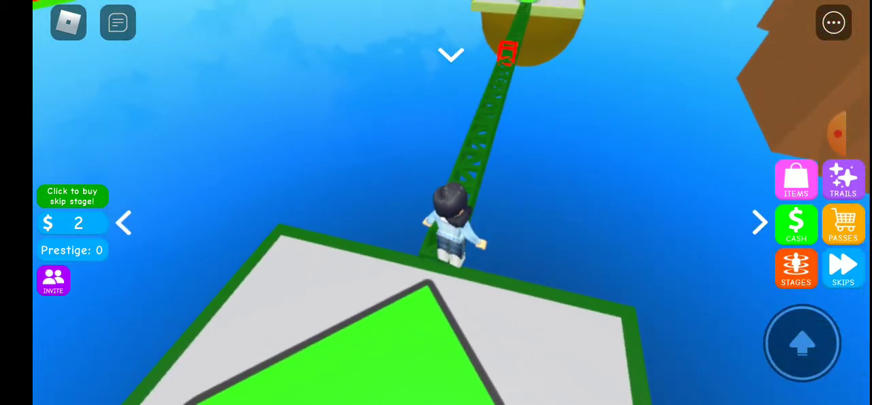
Run and jump across the obby stages, raising cash from 2 to 72
{"action": "left_click", "coordinate": [834, 22]}
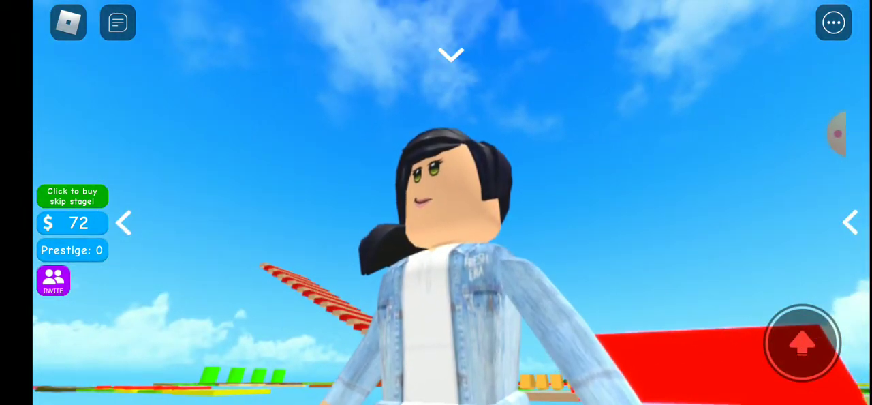
Collapse the cash and prestige side panel and show the chat window
{"action": "left_click", "coordinate": [124, 223]}
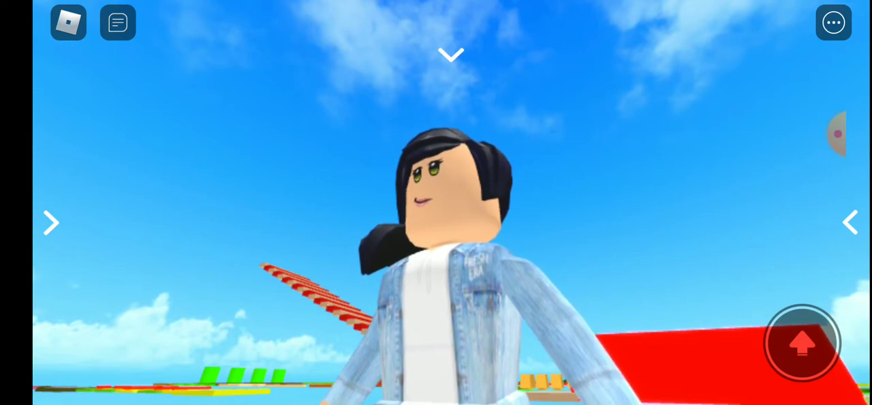
{"action": "left_click", "coordinate": [117, 22]}
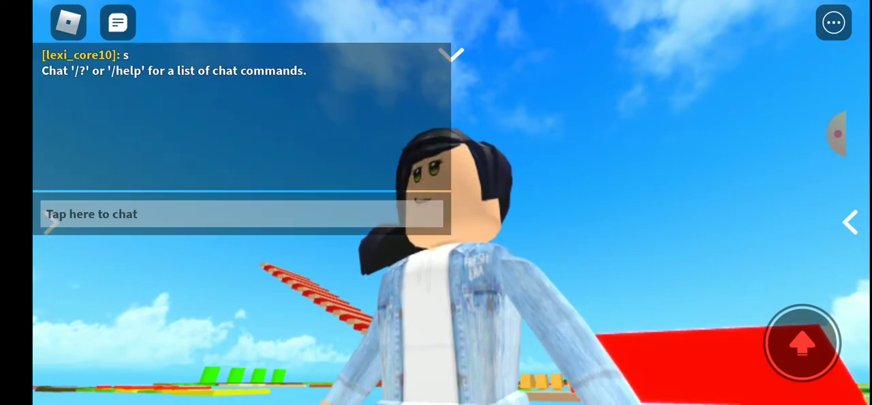